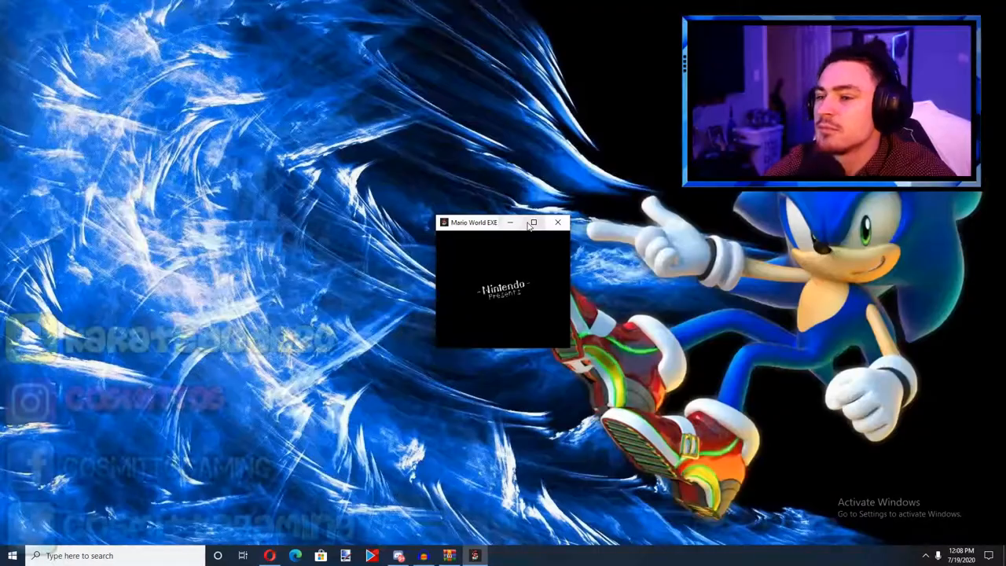
Step: Start the game and let the Nintendo presents intro play through to the overworld map
left_click(533, 223)
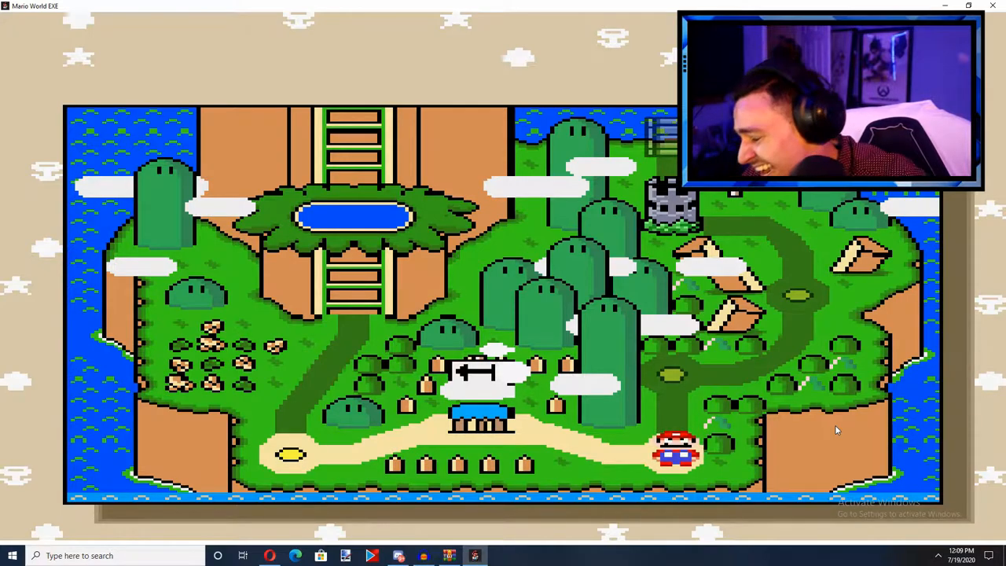
mouse_move(939, 434)
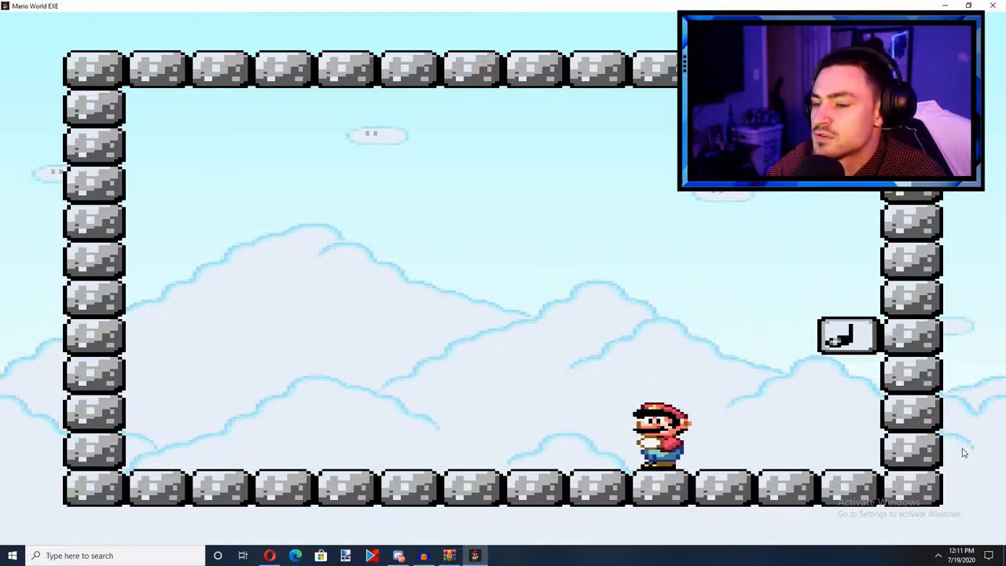
Step: Walk Mario right across the stone-block room to the wall beside the note block
key("right")
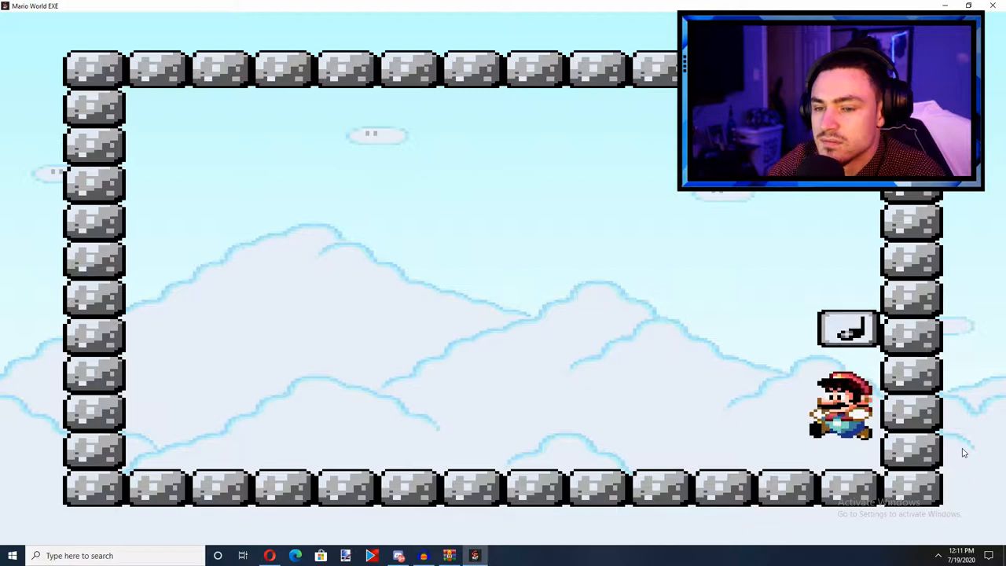
Step: Reach the message block so Luigi appears and the room turns blood-red with a green pipe
key("shift")
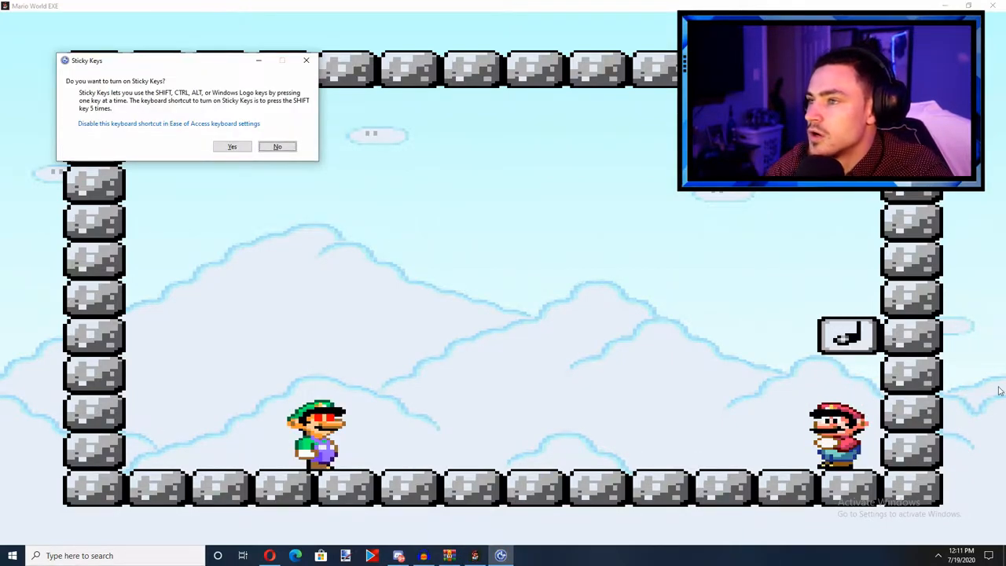
left_click(276, 146)
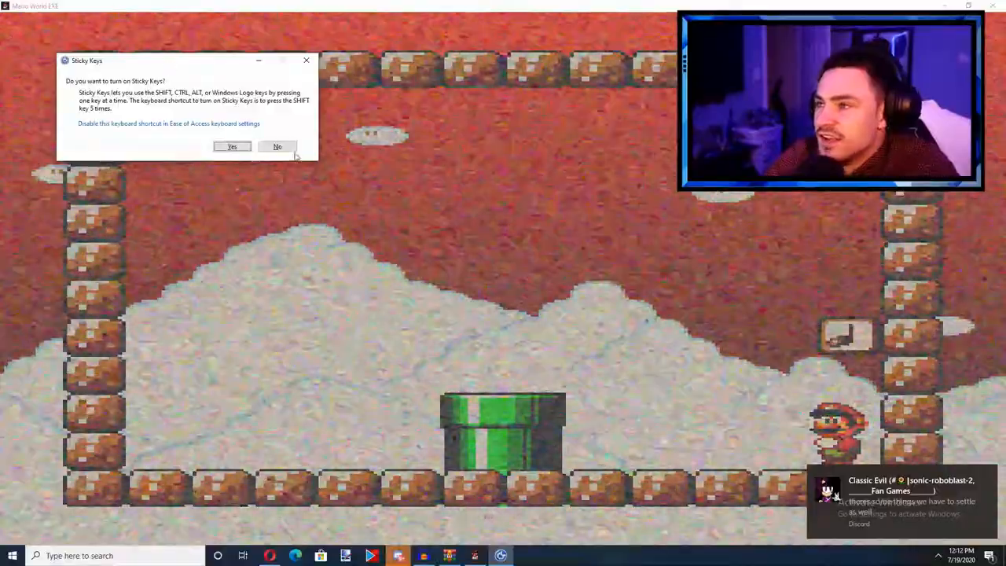
left_click(277, 146)
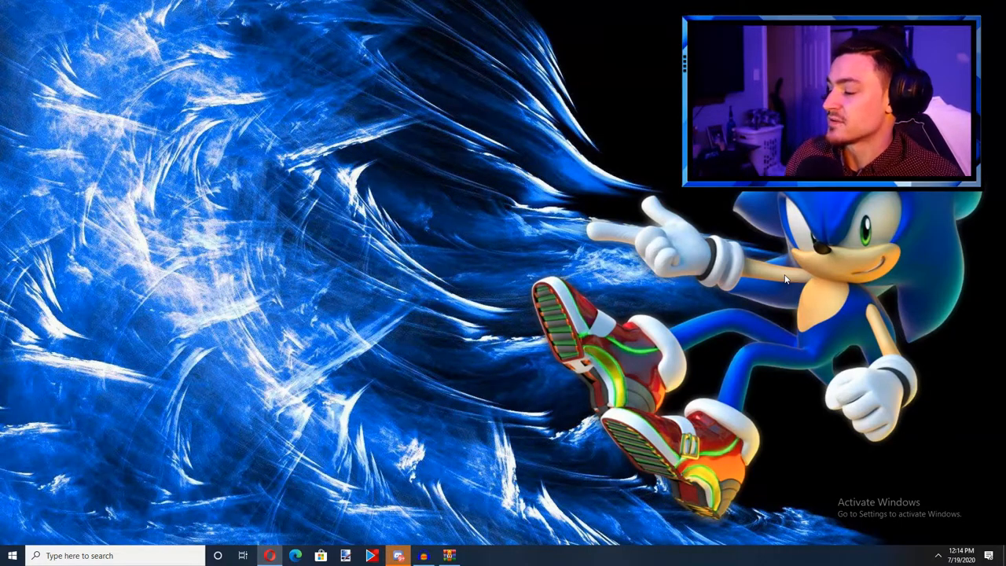
mouse_move(526, 392)
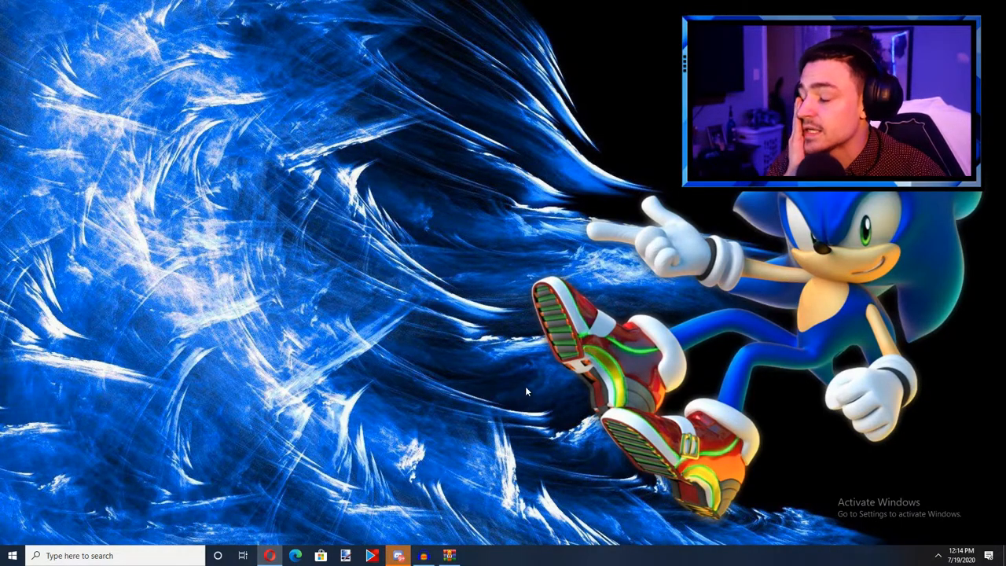